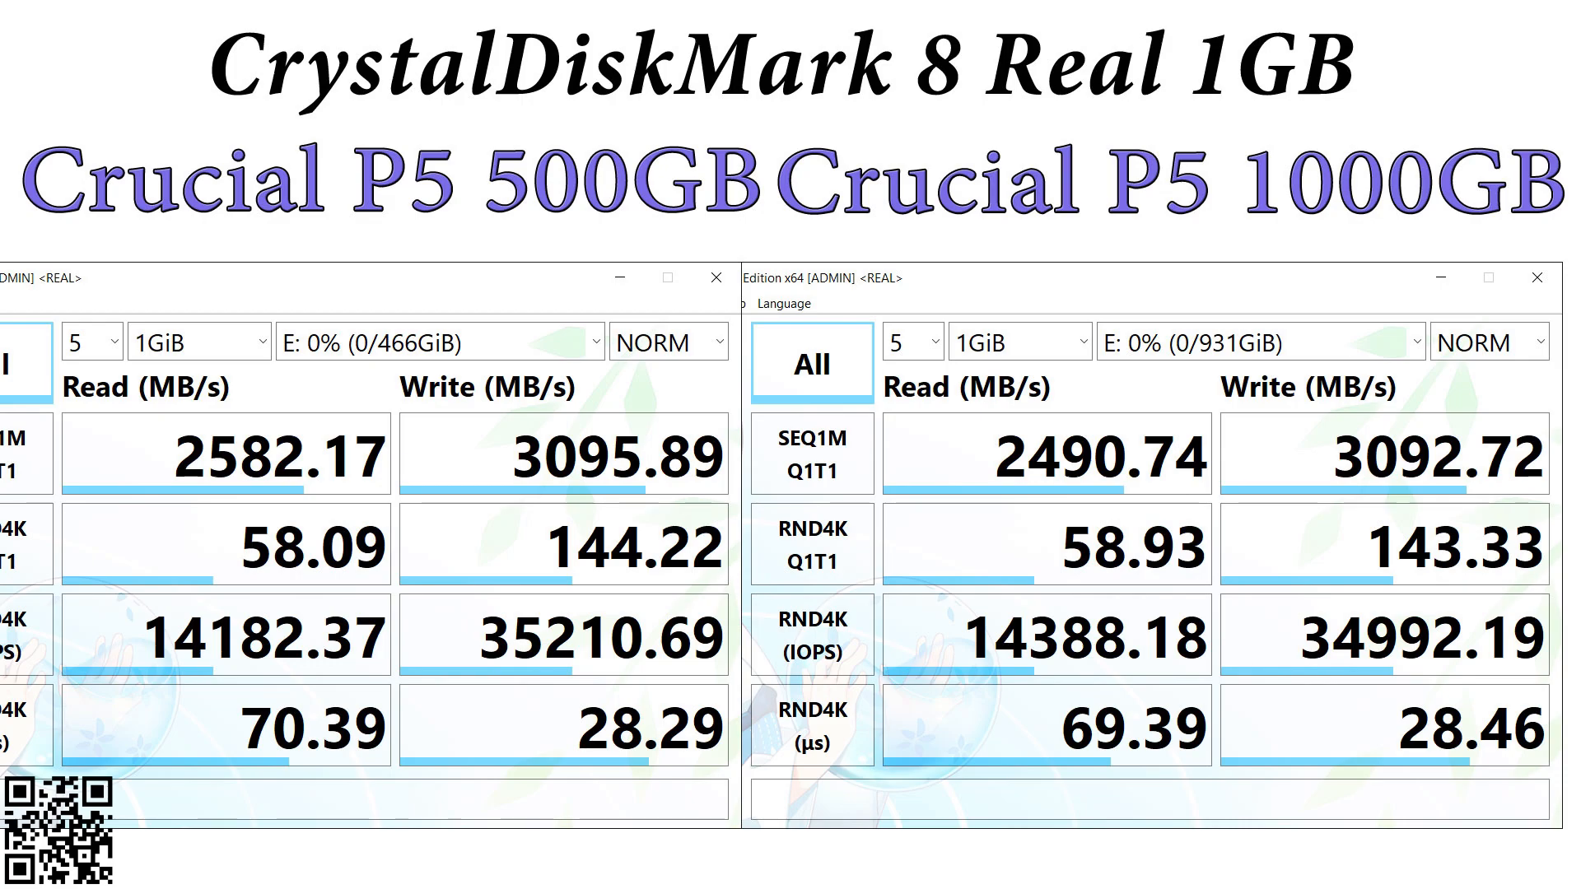
Advance to the Real 16GB results for the Crucial P5 500GB and 1000GB drives.
{"action": "left_click", "coordinate": [196, 341]}
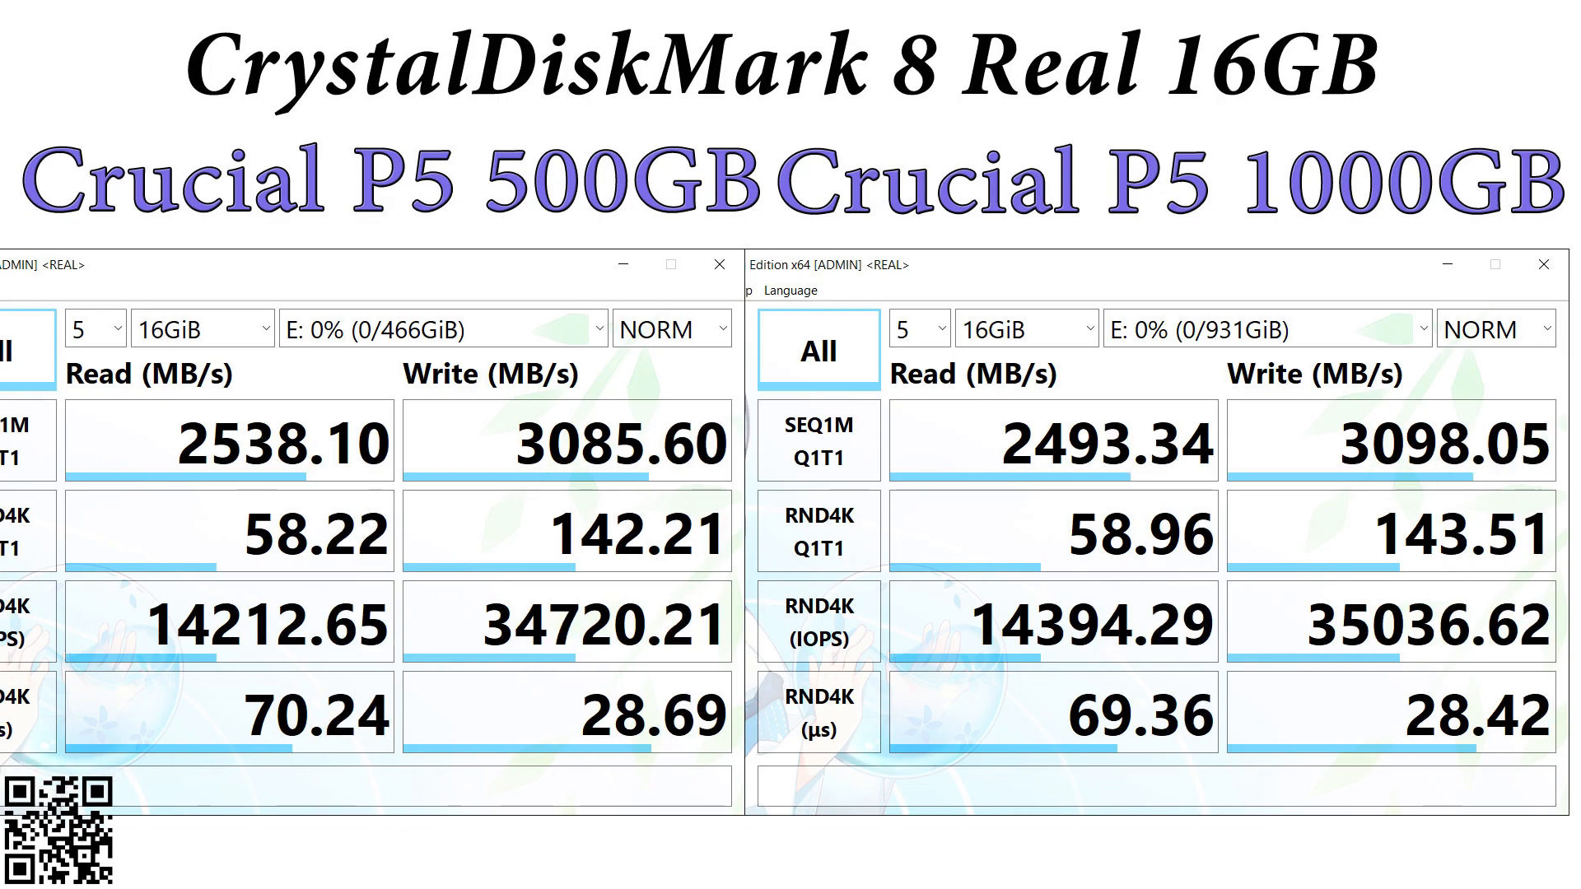